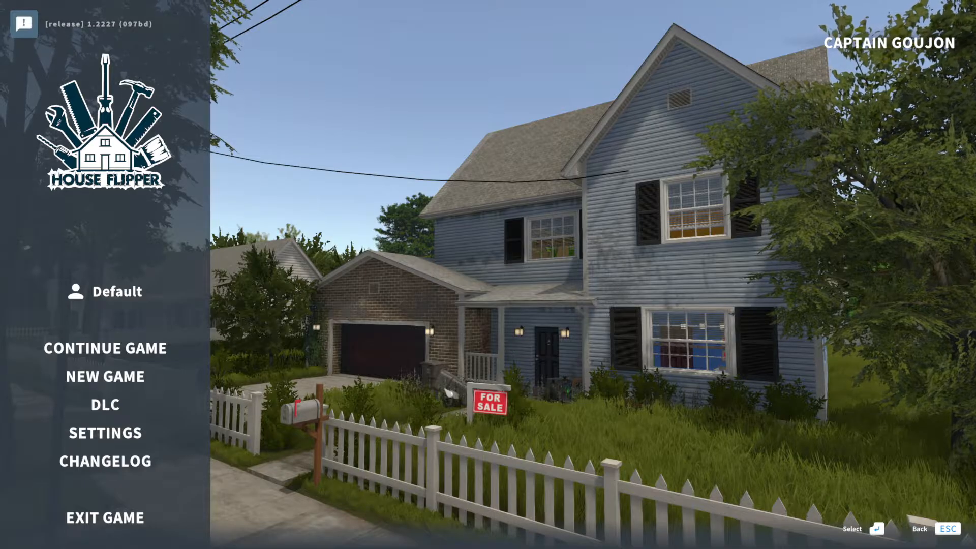
Start a new game from the main menu and dismiss the Hello welcome message
{"action": "left_click", "coordinate": [106, 376]}
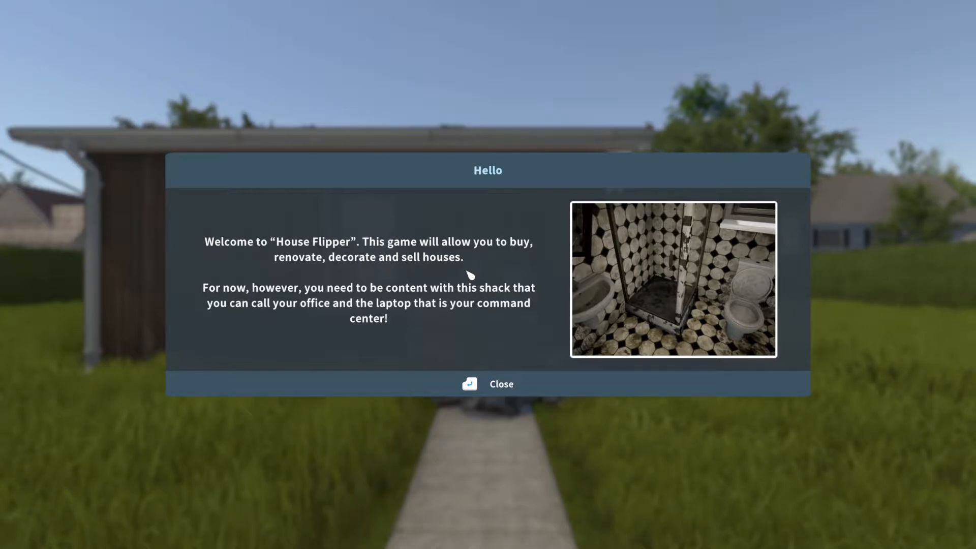
{"action": "left_click", "coordinate": [501, 384]}
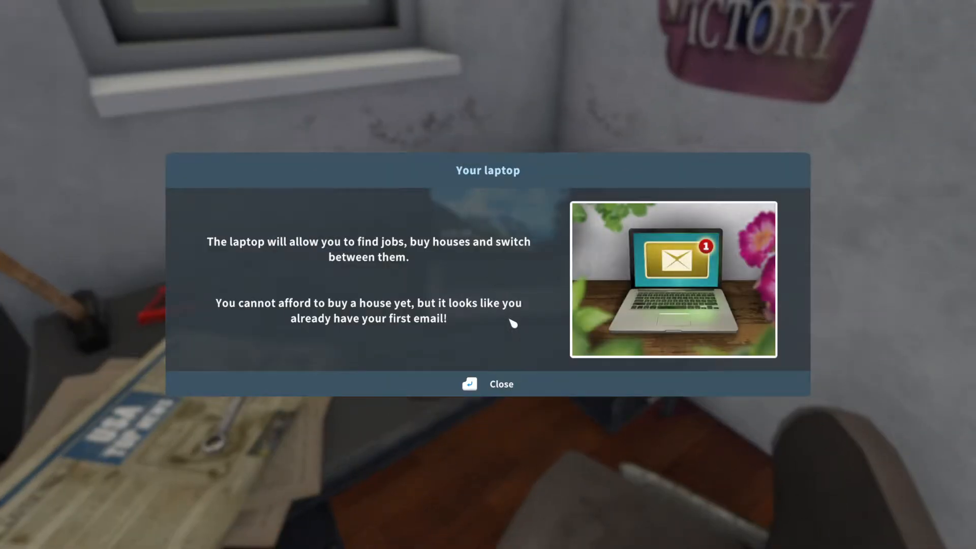
Dismiss the Your laptop introduction message
{"action": "left_click", "coordinate": [490, 384]}
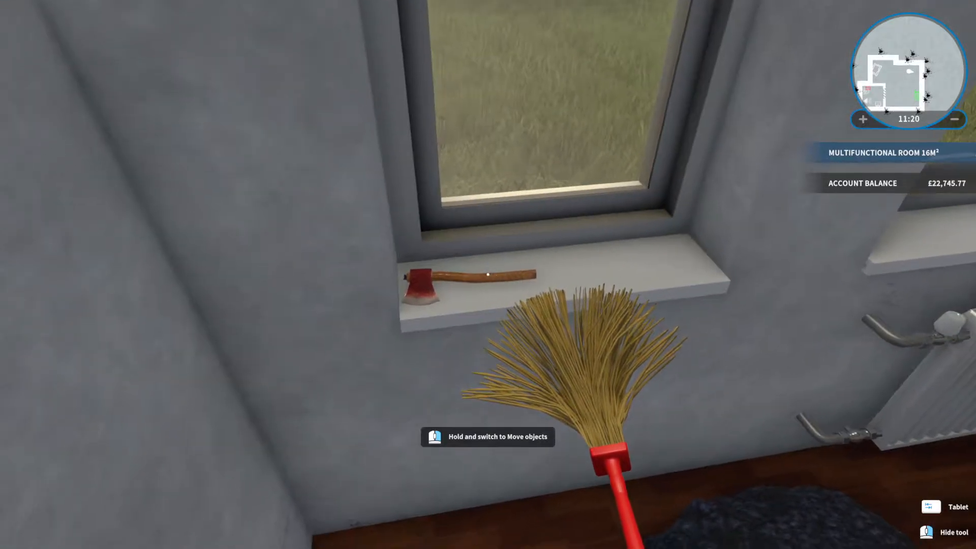
{"action": "mouse_move", "coordinate": [486, 275]}
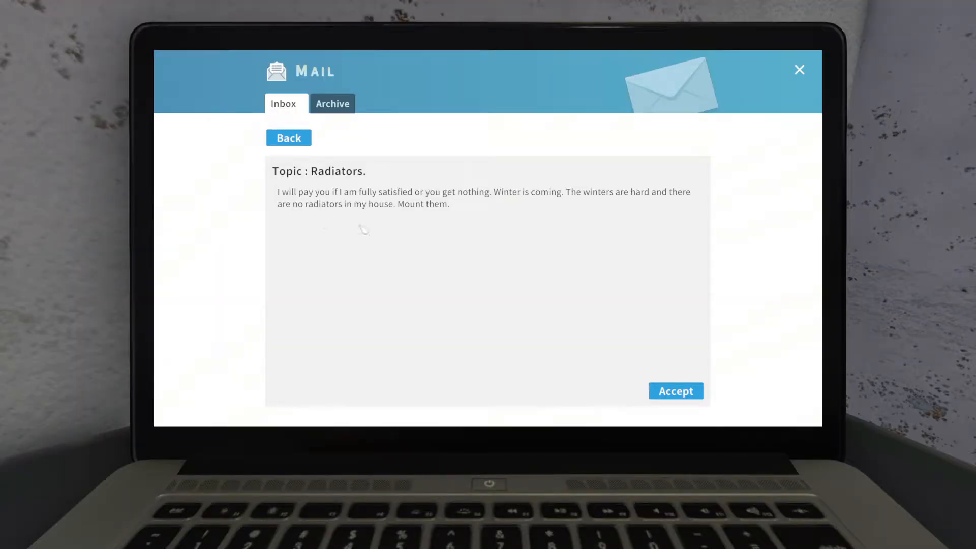
{"action": "mouse_move", "coordinate": [336, 236]}
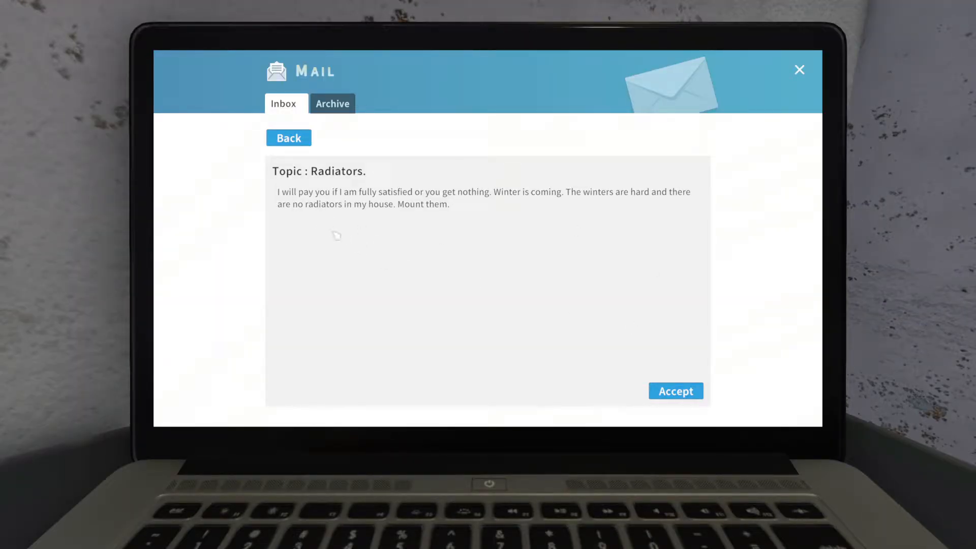
{"action": "mouse_move", "coordinate": [433, 219]}
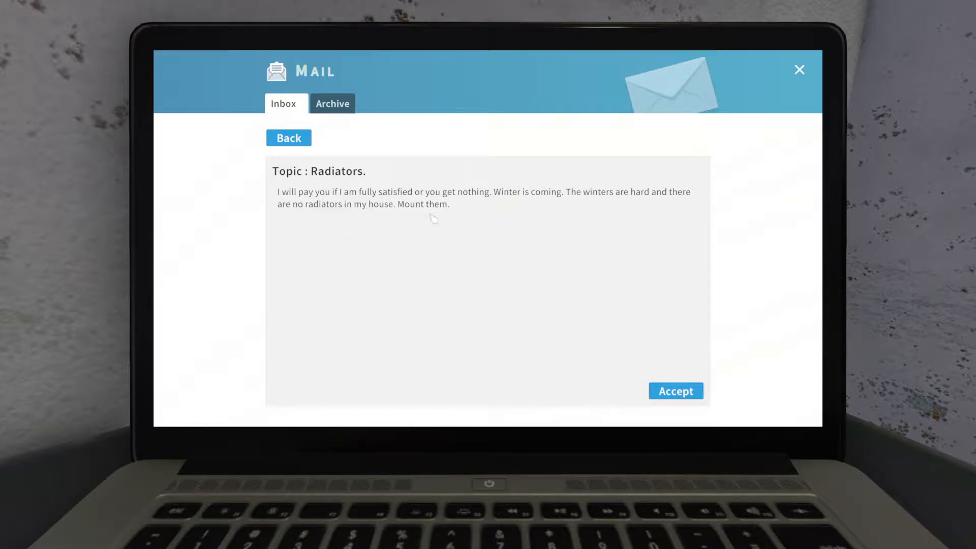
{"action": "mouse_move", "coordinate": [501, 233]}
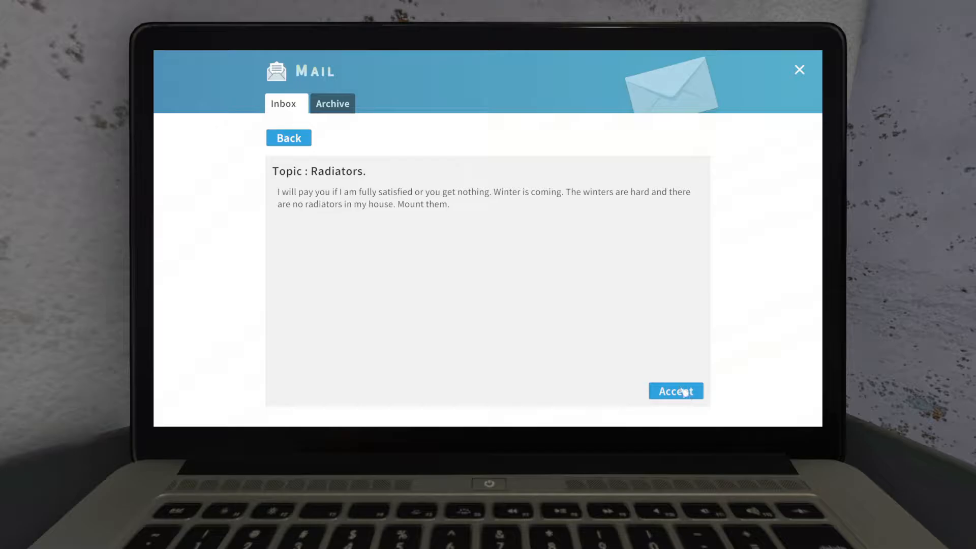
Accept the radiators job and buy the radiator required for the bedroom task
{"action": "left_click", "coordinate": [676, 391]}
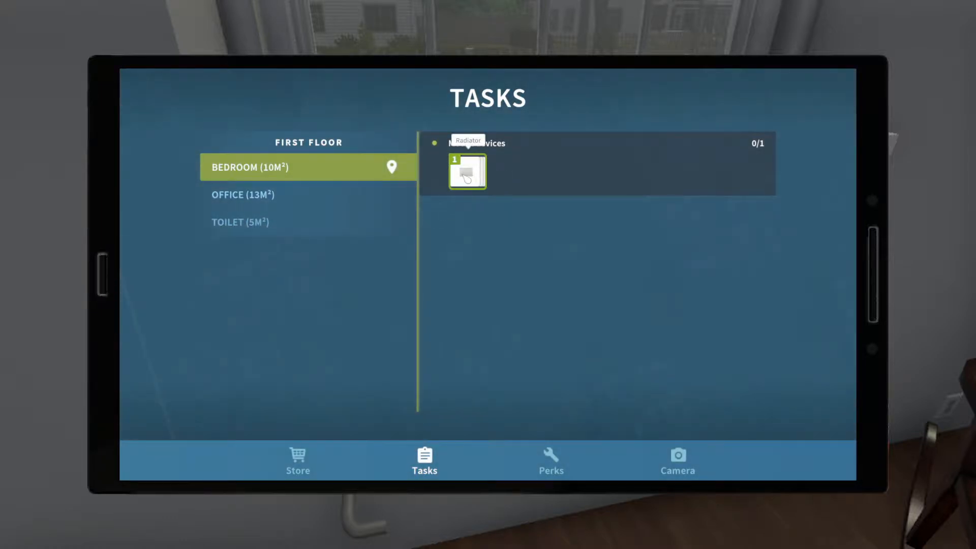
{"action": "left_click", "coordinate": [466, 171]}
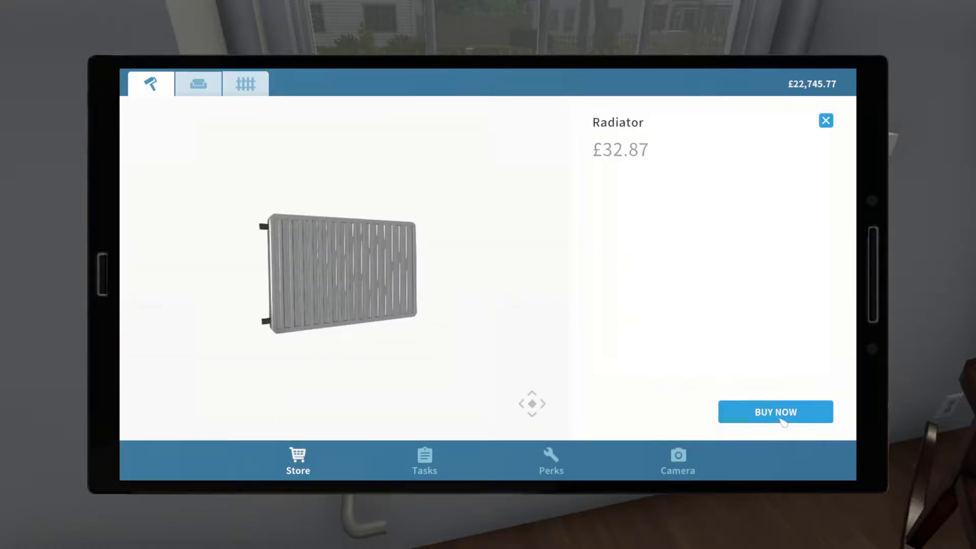
{"action": "left_click", "coordinate": [776, 412]}
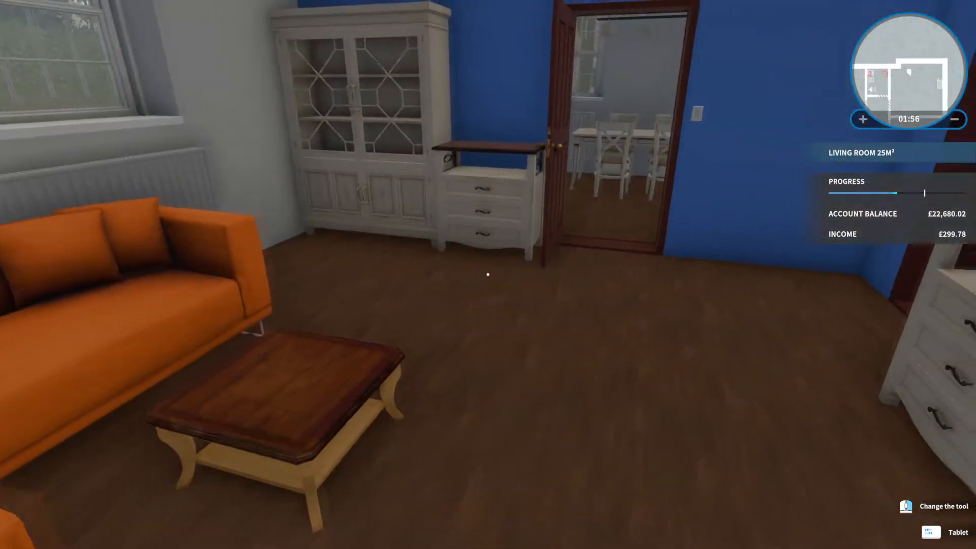
Buy the Mountable Sink with a dark red base
{"action": "left_click", "coordinate": [929, 532]}
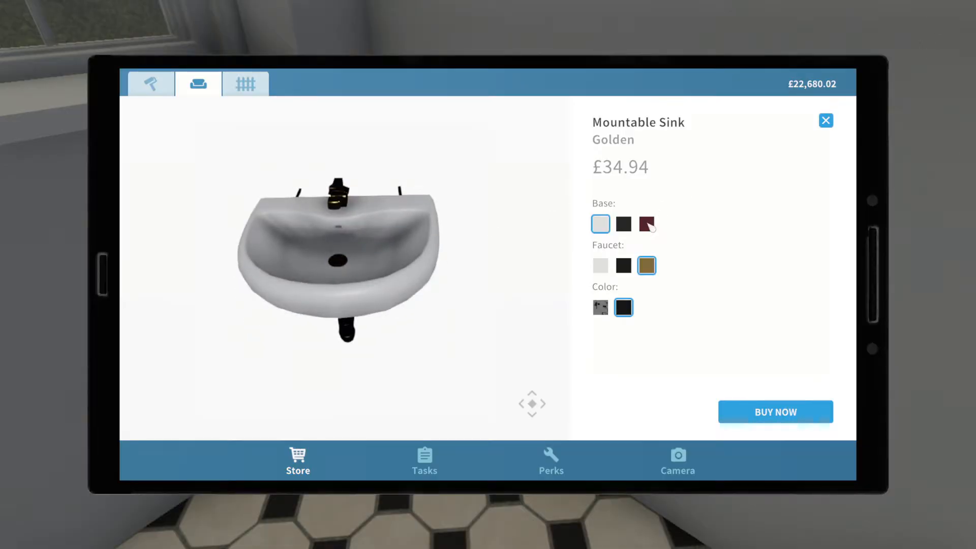
{"action": "left_click", "coordinate": [647, 223]}
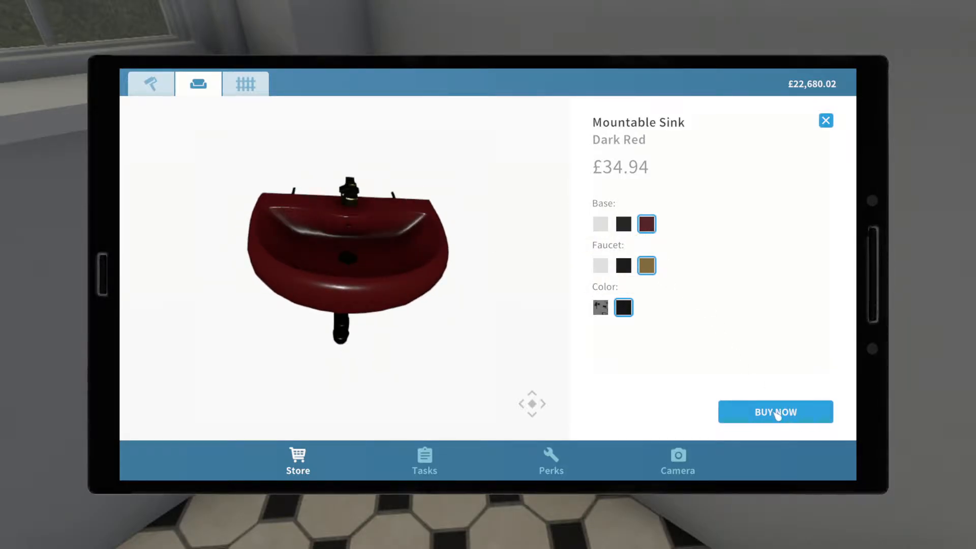
{"action": "left_click", "coordinate": [776, 411]}
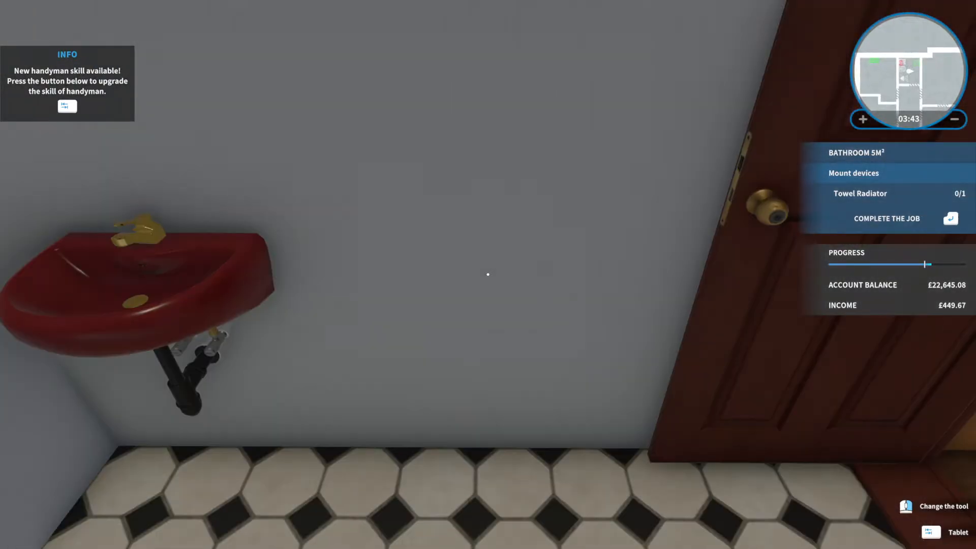
Buy the Mountable Towel Radiator from the Store
{"action": "left_click", "coordinate": [931, 543]}
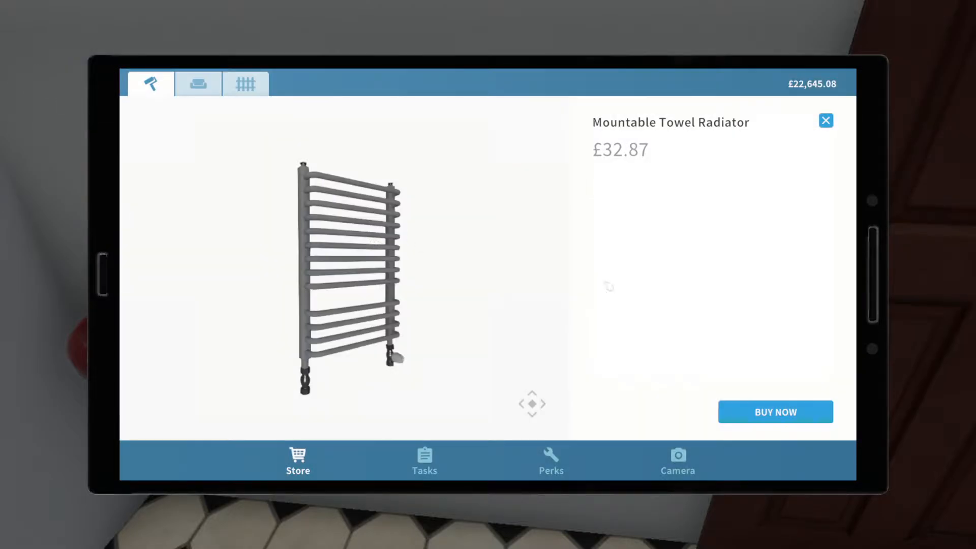
{"action": "left_click", "coordinate": [775, 412]}
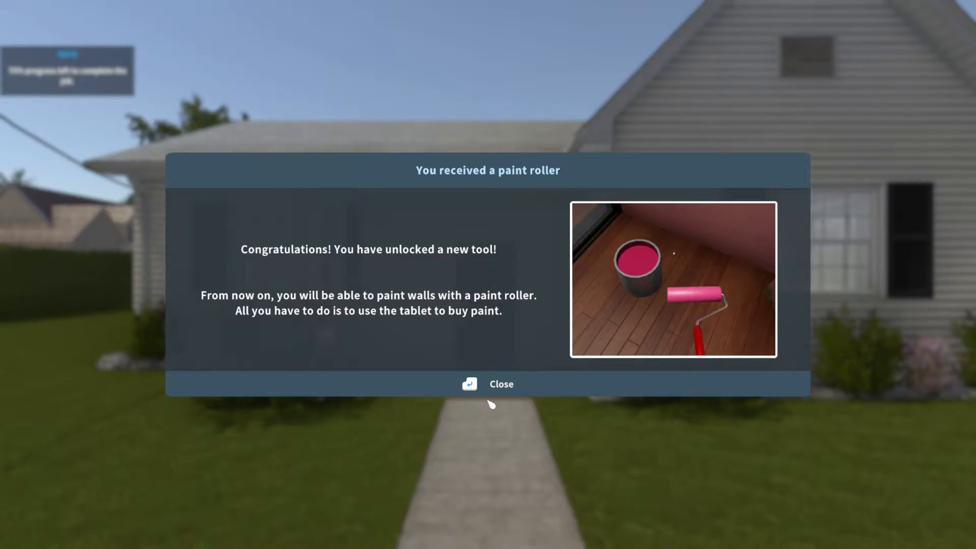
Dismiss the paint roller unlock message
{"action": "left_click", "coordinate": [501, 384]}
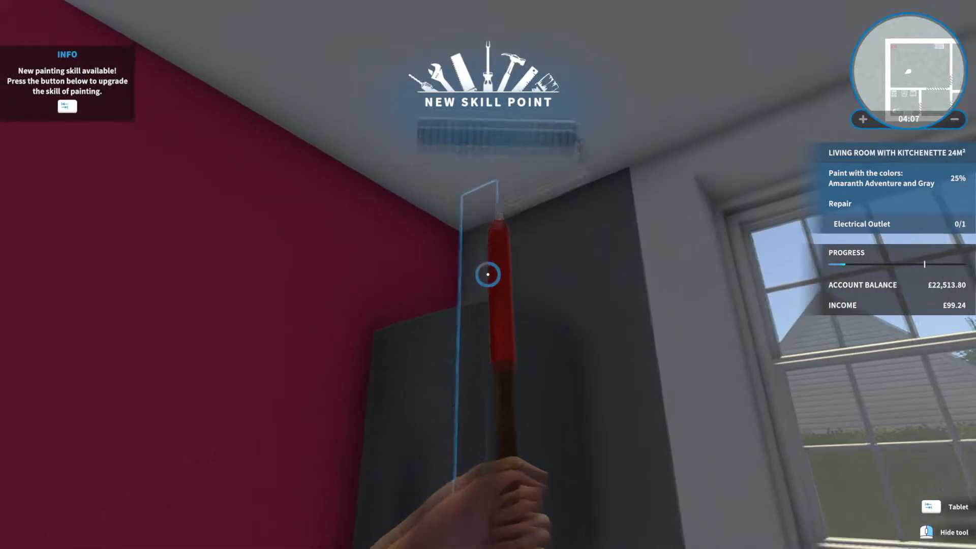
Open the Painting perks showing one available skill point
{"action": "left_click", "coordinate": [954, 505]}
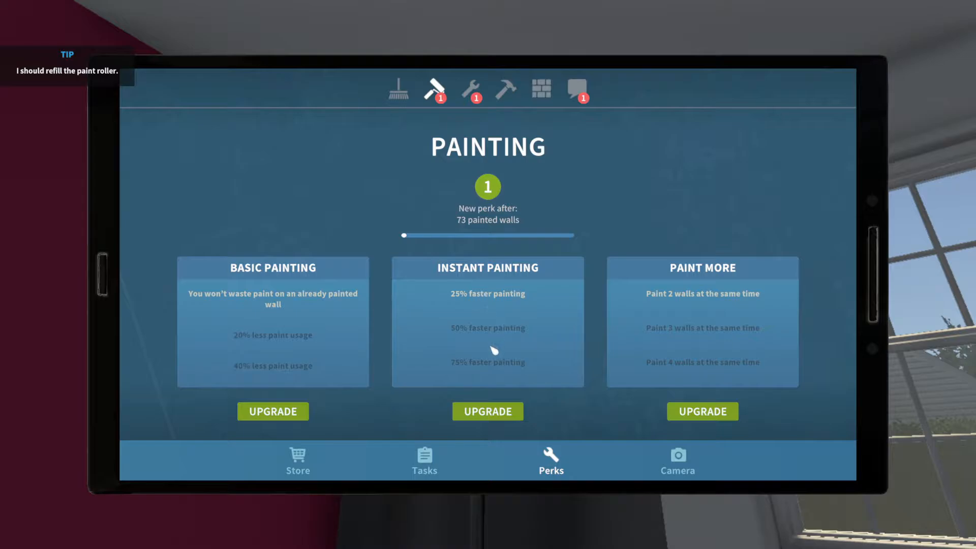
{"action": "mouse_move", "coordinate": [498, 426]}
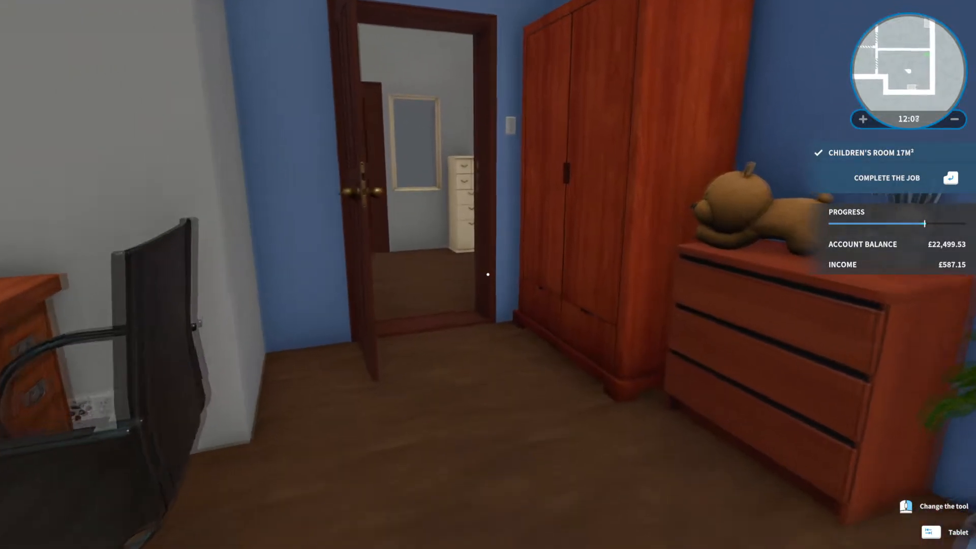
Repair the broken electrical outlet beside the stove, completing all kitchenette tasks
{"action": "left_click", "coordinate": [929, 531]}
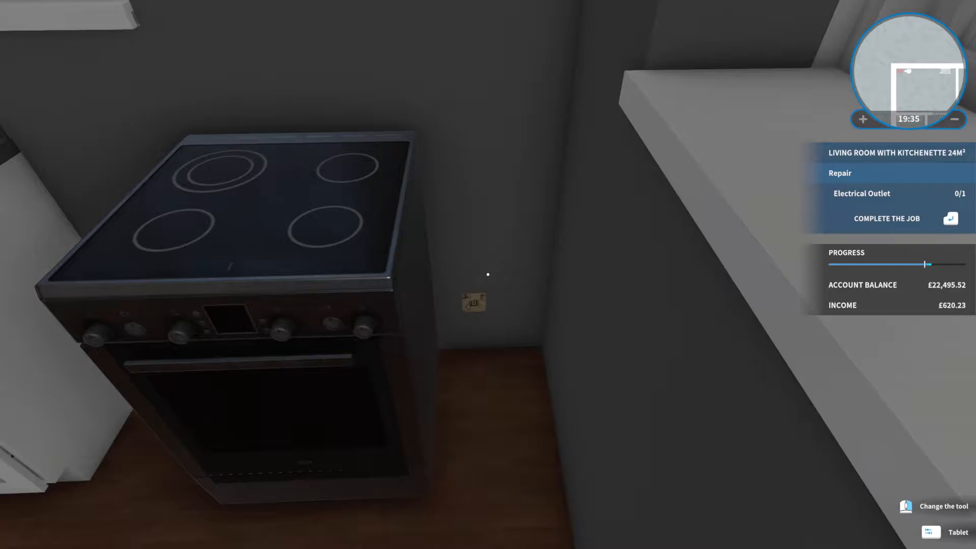
{"action": "left_click", "coordinate": [469, 304]}
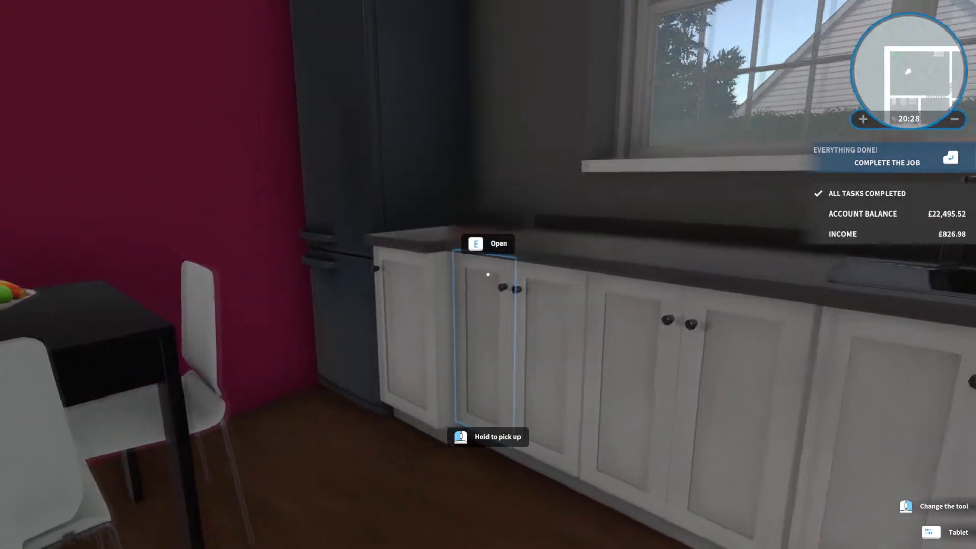
{"action": "mouse_move", "coordinate": [486, 273]}
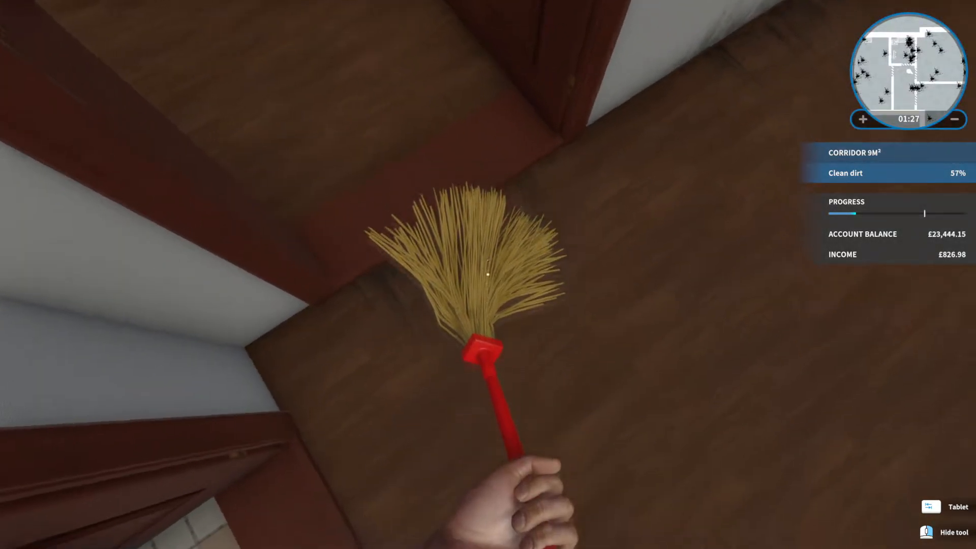
{"action": "mouse_move", "coordinate": [488, 274]}
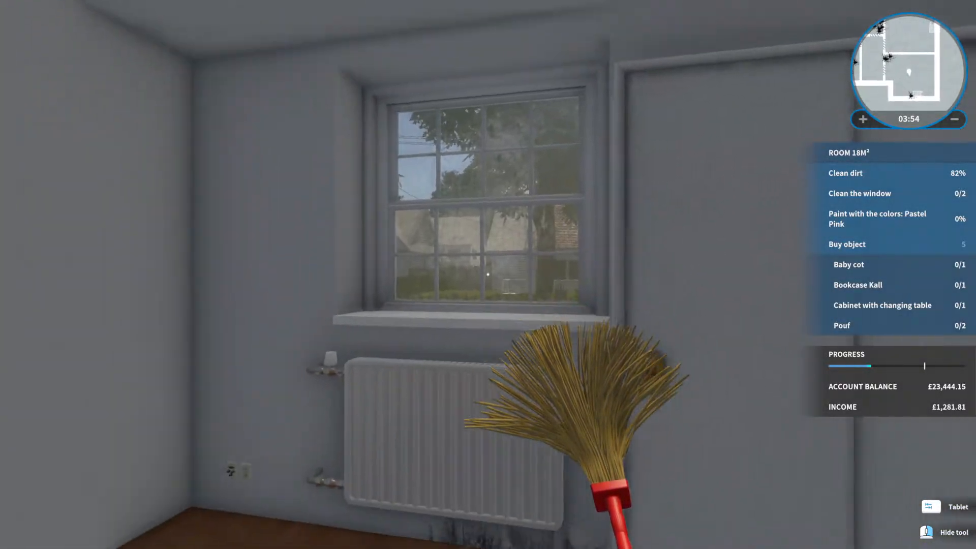
{"action": "mouse_move", "coordinate": [488, 275]}
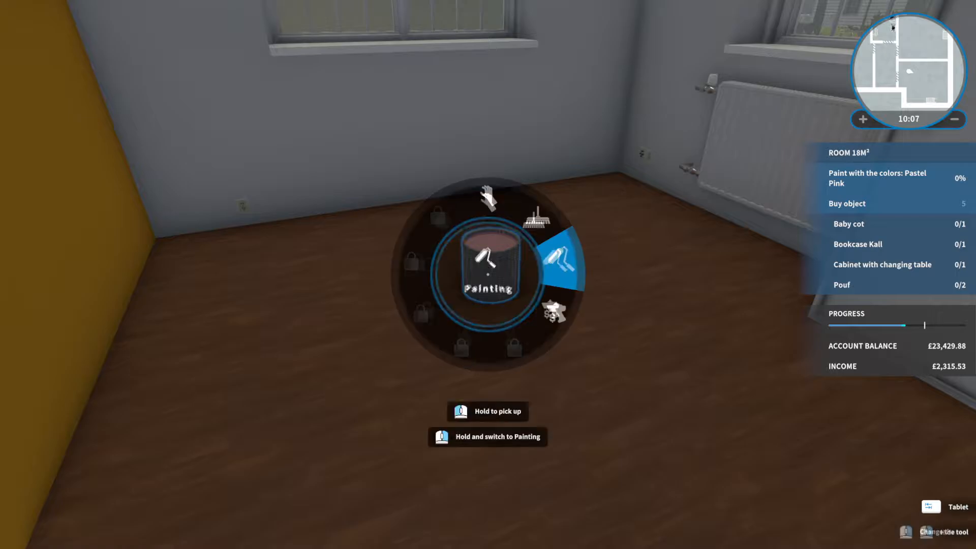
Select the Painting tool from the tool wheel
{"action": "left_click", "coordinate": [488, 268]}
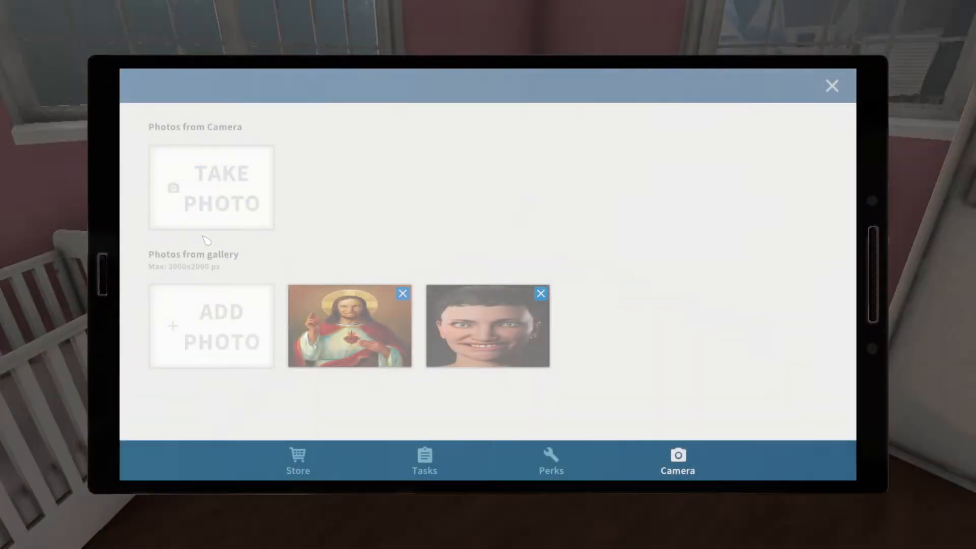
Open the Camera tab gallery on the tablet
{"action": "left_click", "coordinate": [831, 84]}
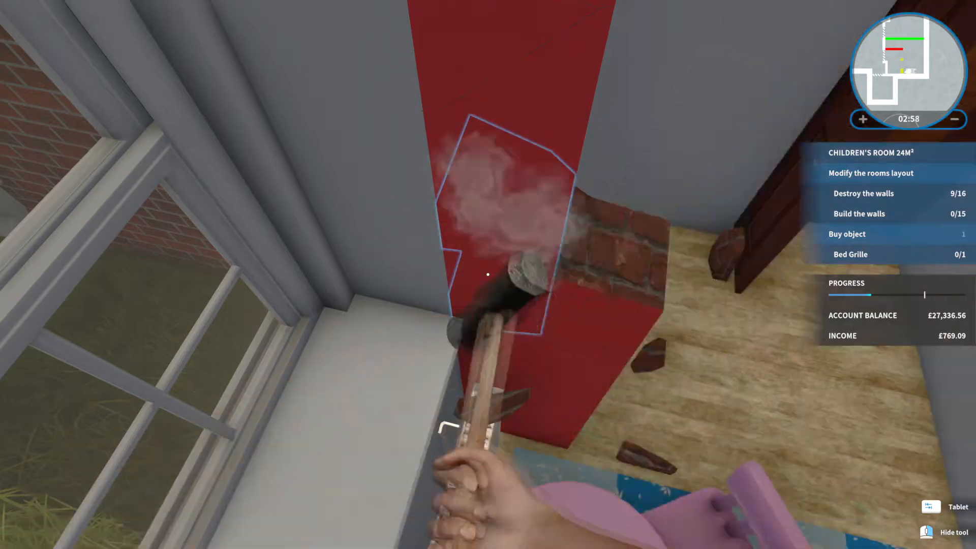
Smash the red-marked children's room wall and paint over the library's brick wall
{"action": "left_click", "coordinate": [487, 274]}
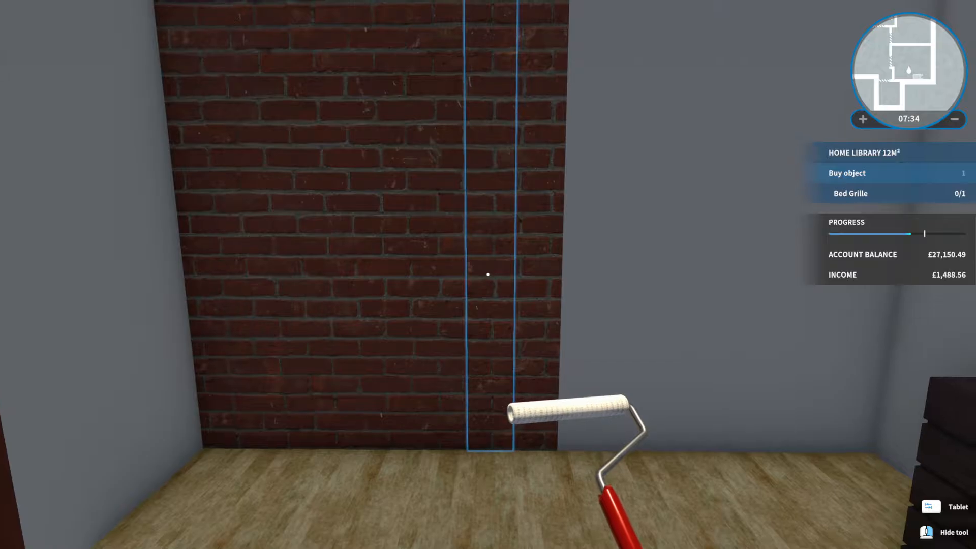
{"action": "left_click", "coordinate": [940, 506]}
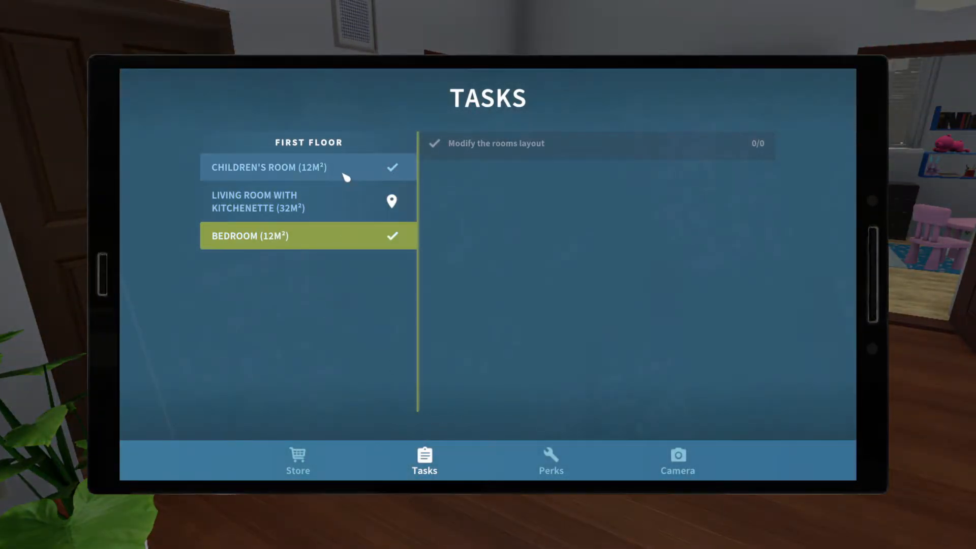
{"action": "mouse_move", "coordinate": [343, 211]}
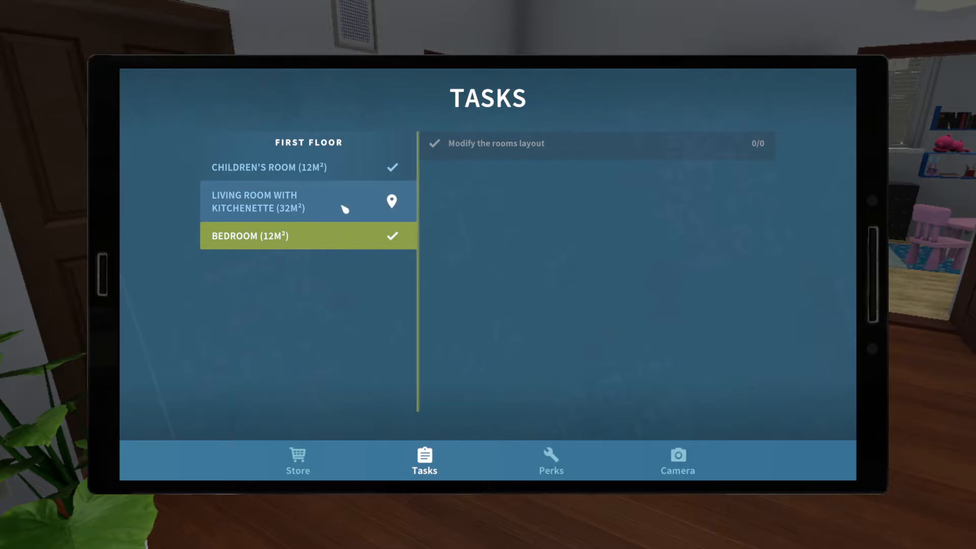
Show the outstanding tasks for the first-floor Living Room with Kitchenette
{"action": "left_click", "coordinate": [302, 202]}
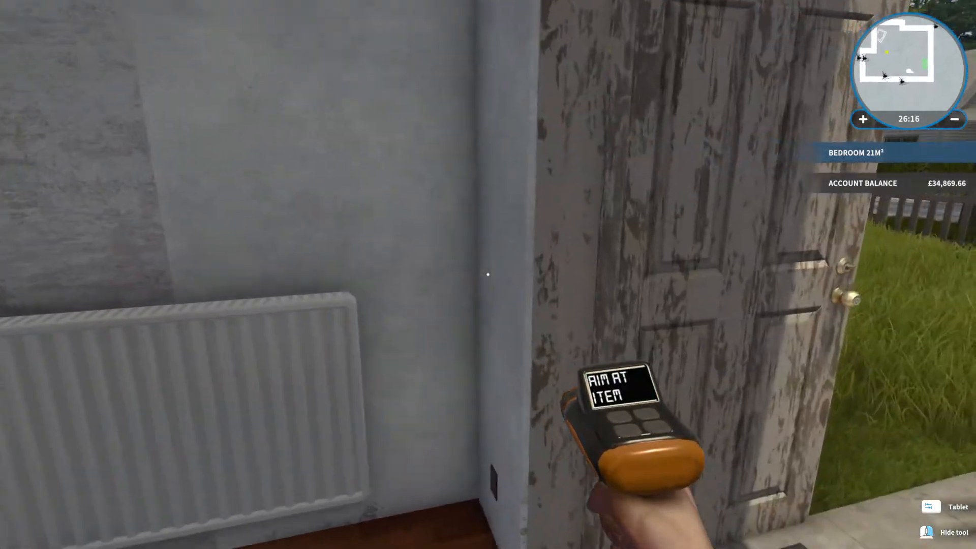
Sort kitchen furniture by price descending and browse functional standing cabinets
{"action": "left_click", "coordinate": [953, 506]}
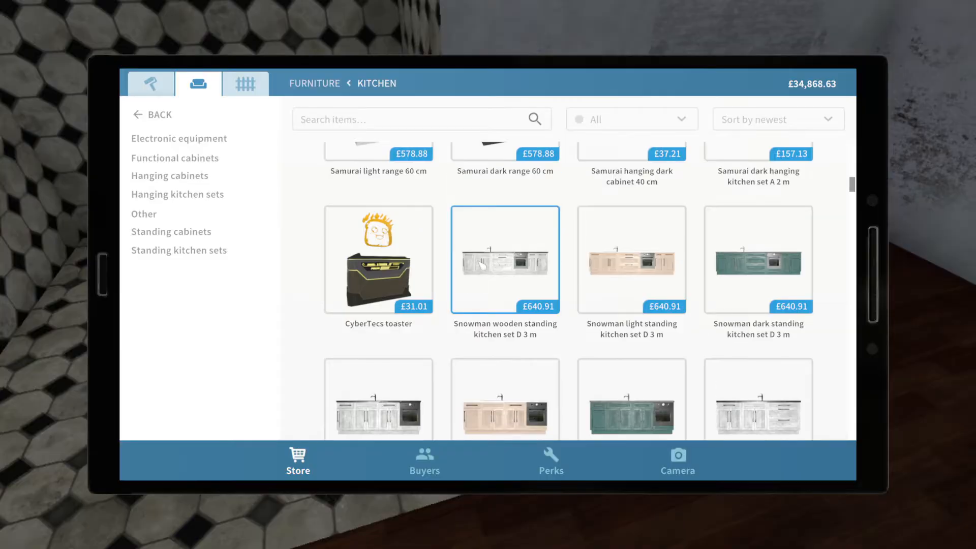
{"action": "scroll", "scroll_direction": "down", "scroll_amount": 3}
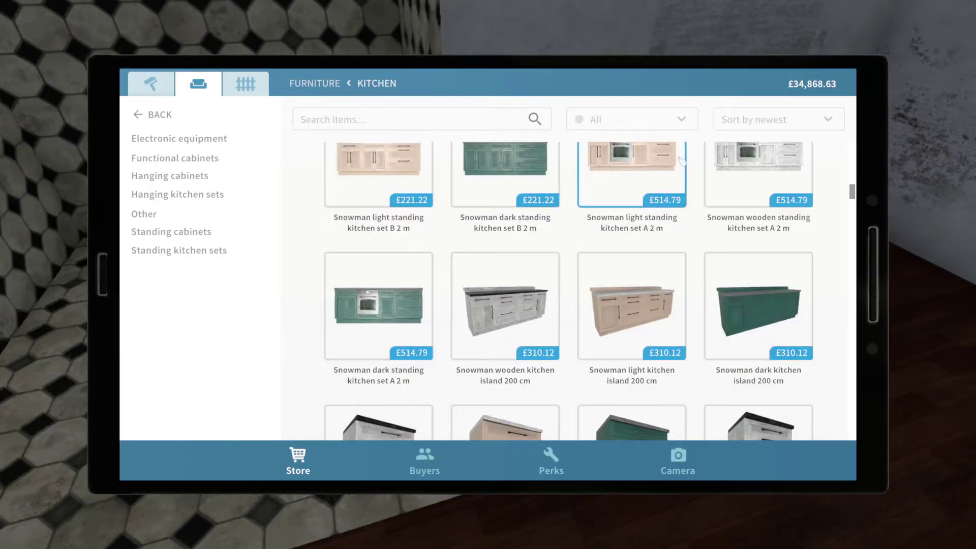
{"action": "left_click", "coordinate": [778, 119]}
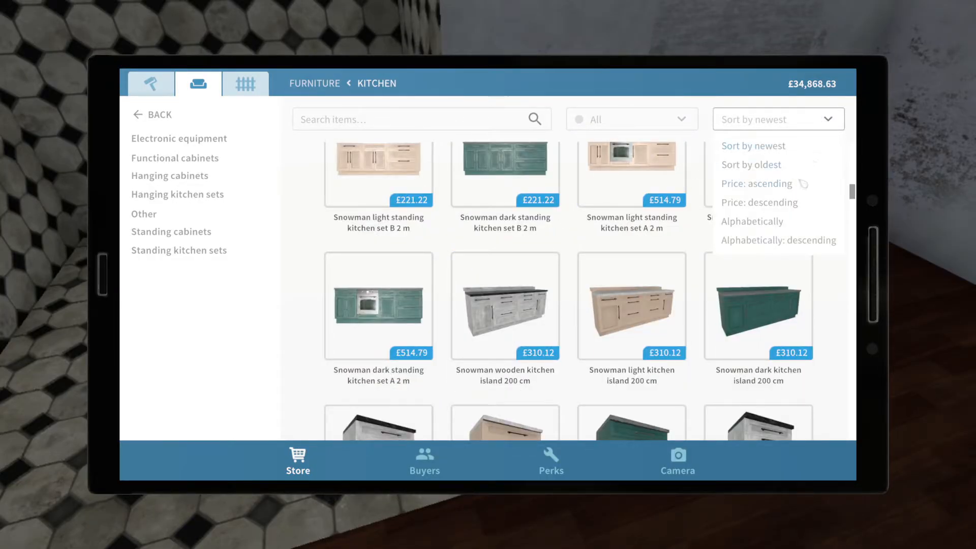
{"action": "left_click", "coordinate": [760, 203]}
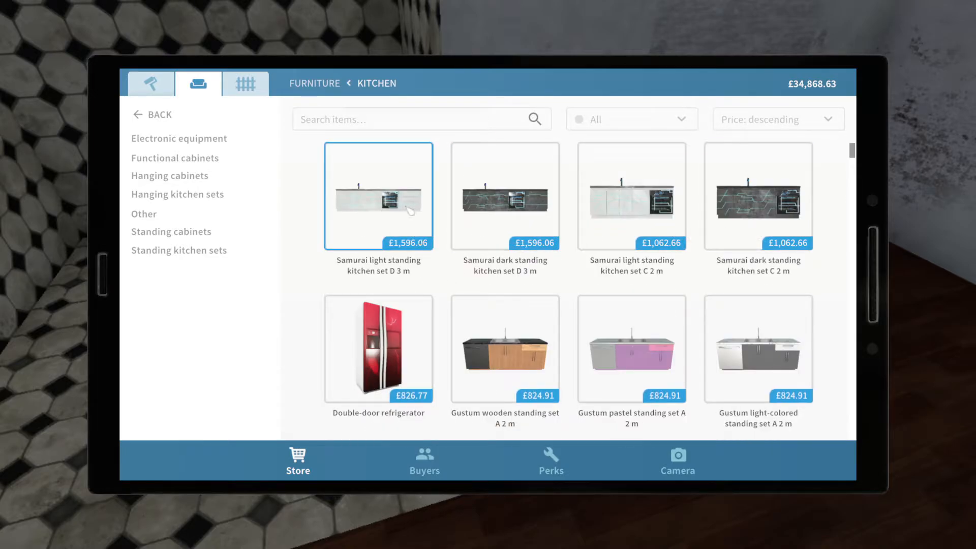
{"action": "scroll", "scroll_direction": "down", "scroll_amount": 3}
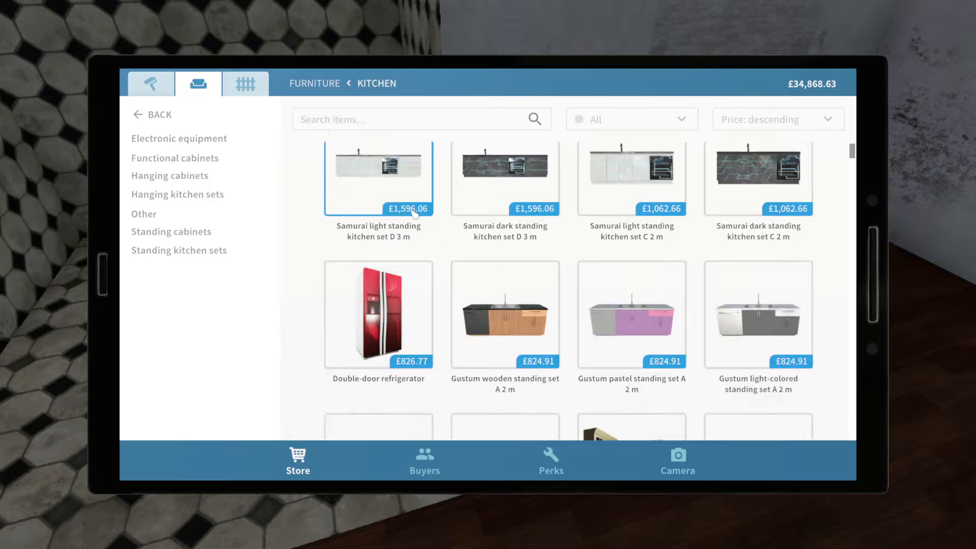
{"action": "left_click", "coordinate": [174, 159]}
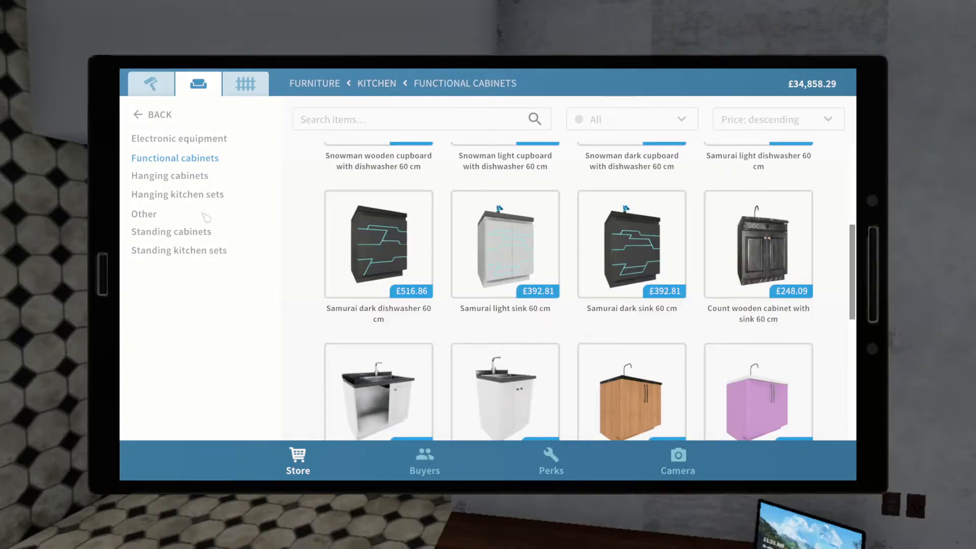
{"action": "left_click", "coordinate": [171, 232]}
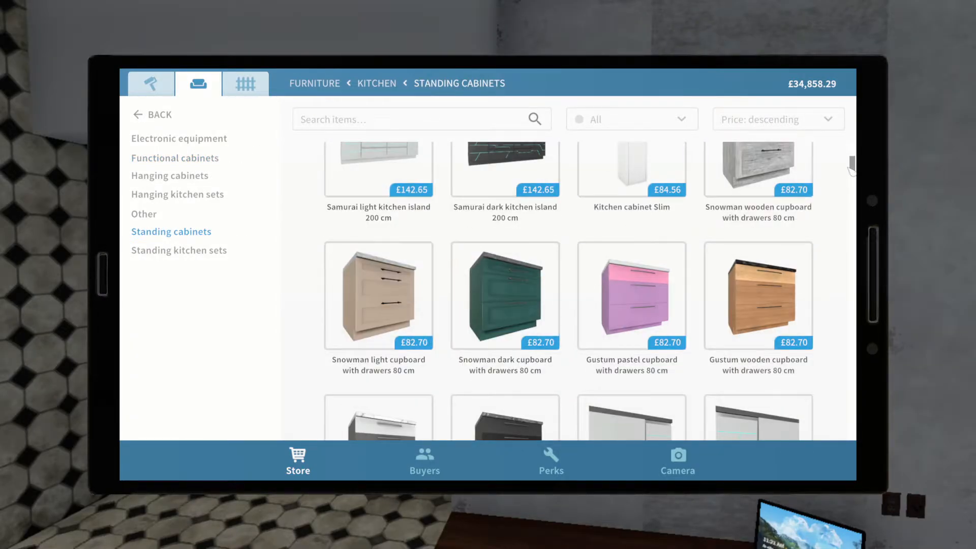
{"action": "scroll", "scroll_direction": "down", "scroll_amount": 3}
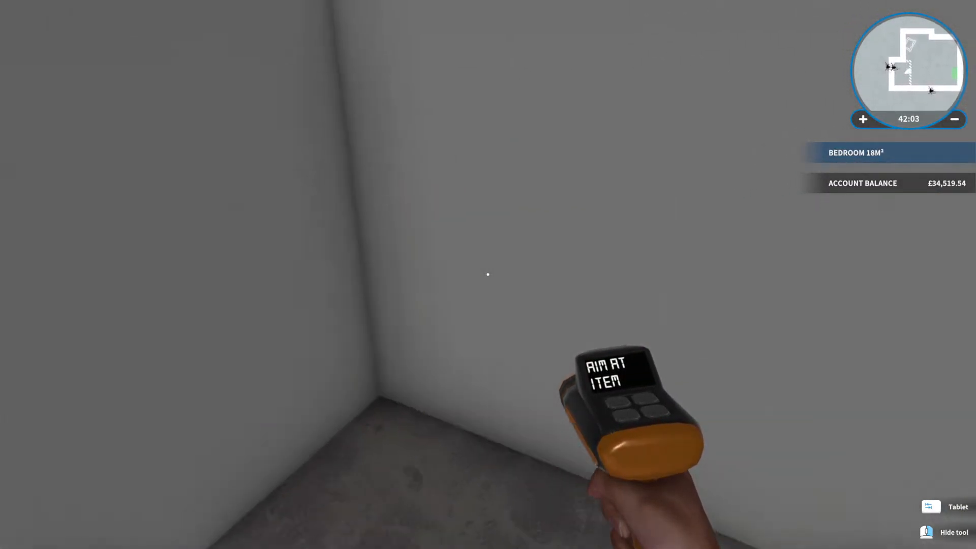
{"action": "mouse_move", "coordinate": [486, 275]}
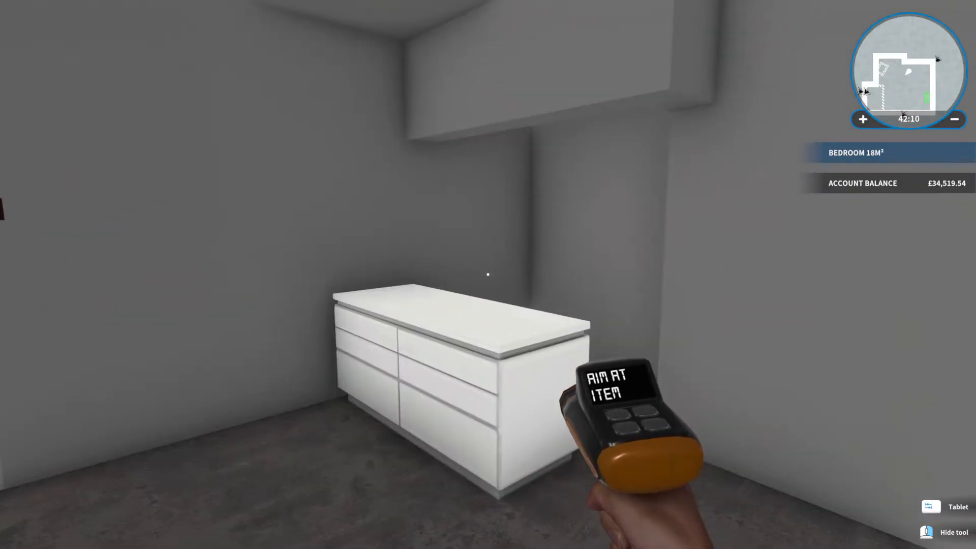
Buy the white Sandra 50 x 200 cm from-floor window
{"action": "left_click", "coordinate": [931, 507]}
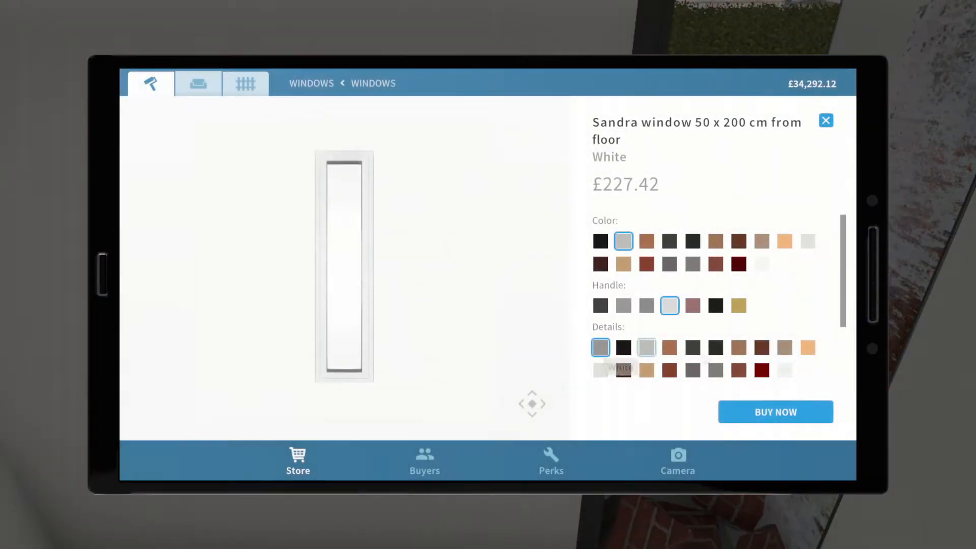
{"action": "left_click", "coordinate": [776, 412]}
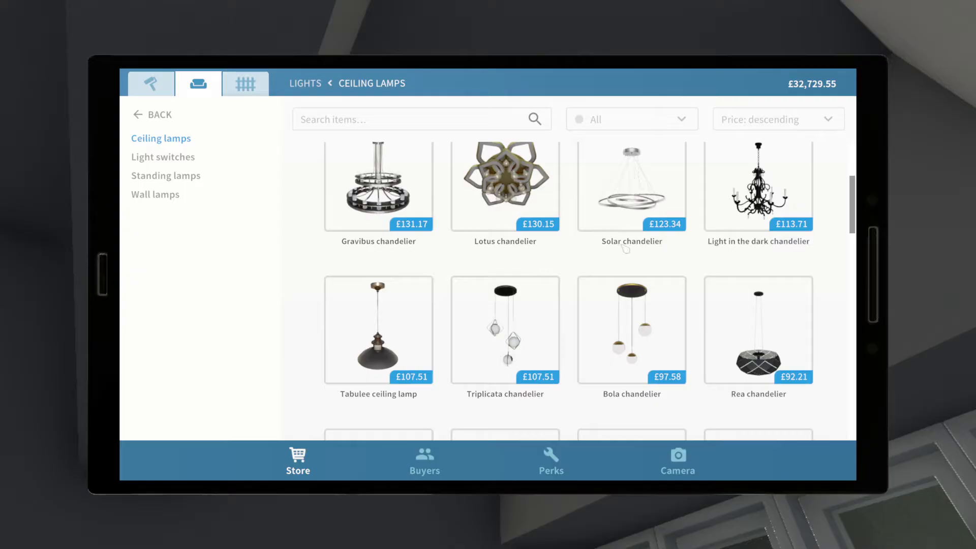
Buy the Solar ring chandelier from the Ceiling lamps catalogue
{"action": "left_click", "coordinate": [632, 186]}
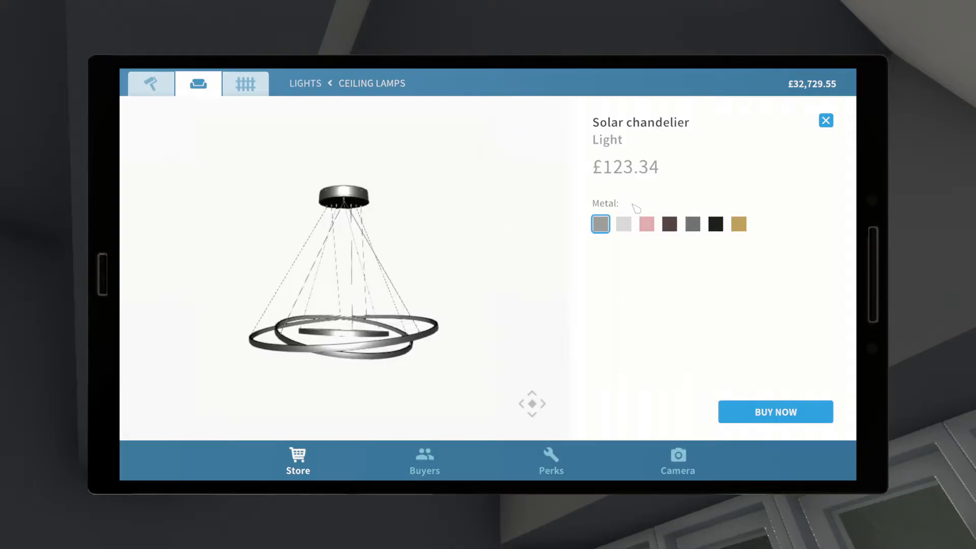
{"action": "left_click", "coordinate": [775, 412]}
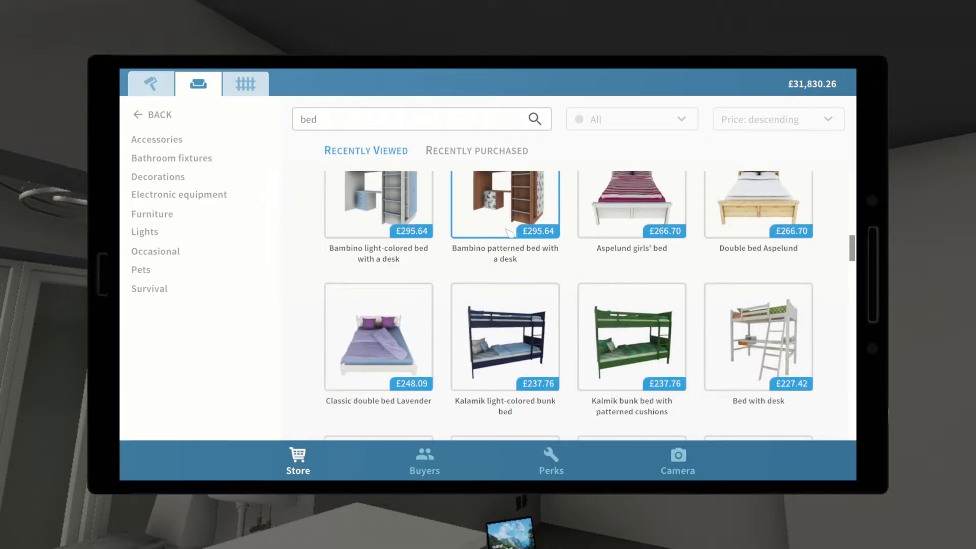
Find the all-white Bambino loft bed with desk in the results and buy it
{"action": "scroll", "scroll_direction": "down", "scroll_amount": 3}
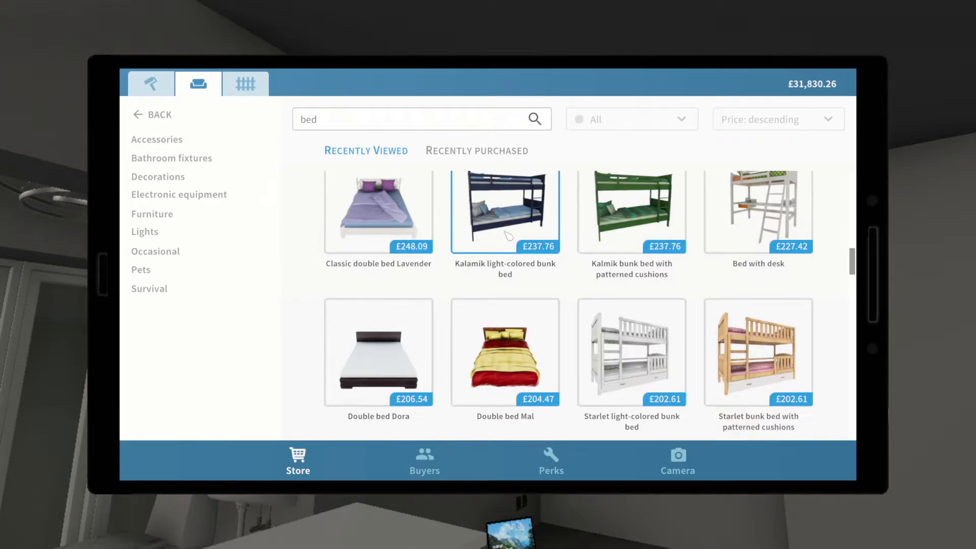
{"action": "scroll", "scroll_direction": "down", "scroll_amount": 3}
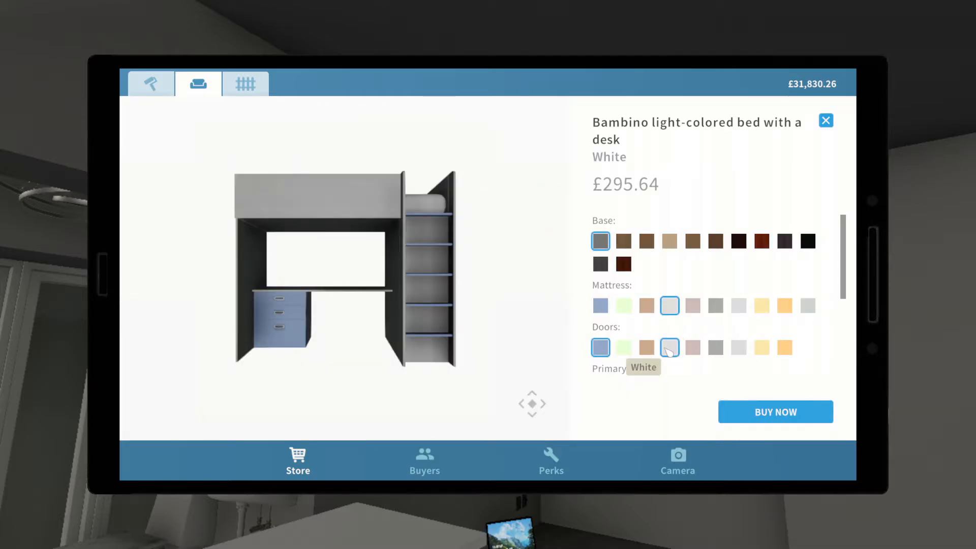
{"action": "scroll", "scroll_direction": "down", "scroll_amount": 3}
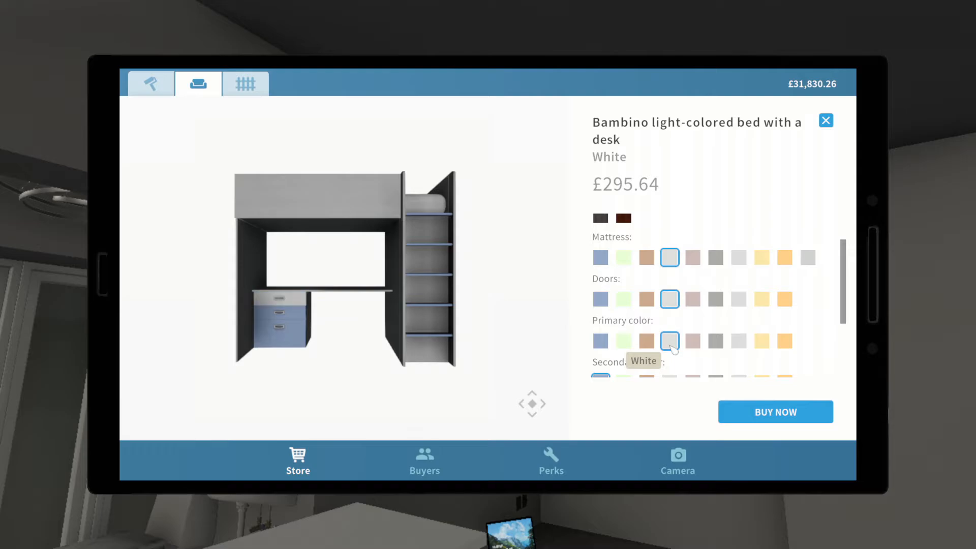
{"action": "scroll", "scroll_direction": "down", "scroll_amount": 3}
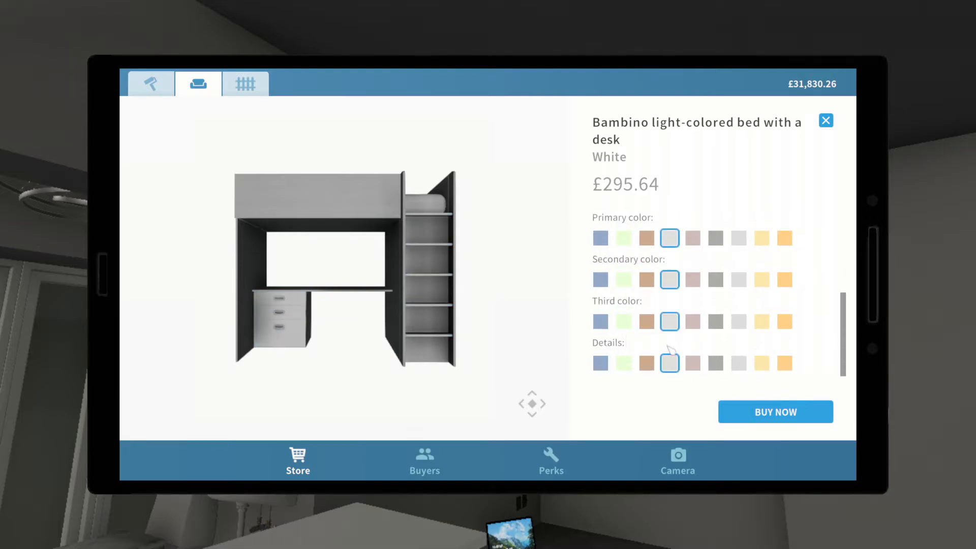
{"action": "left_click", "coordinate": [826, 120]}
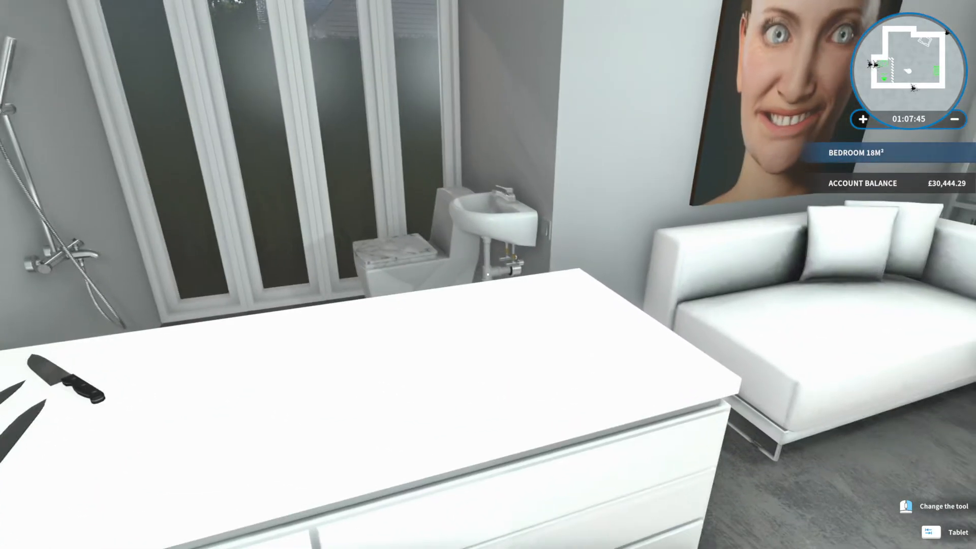
{"action": "mouse_move", "coordinate": [488, 274]}
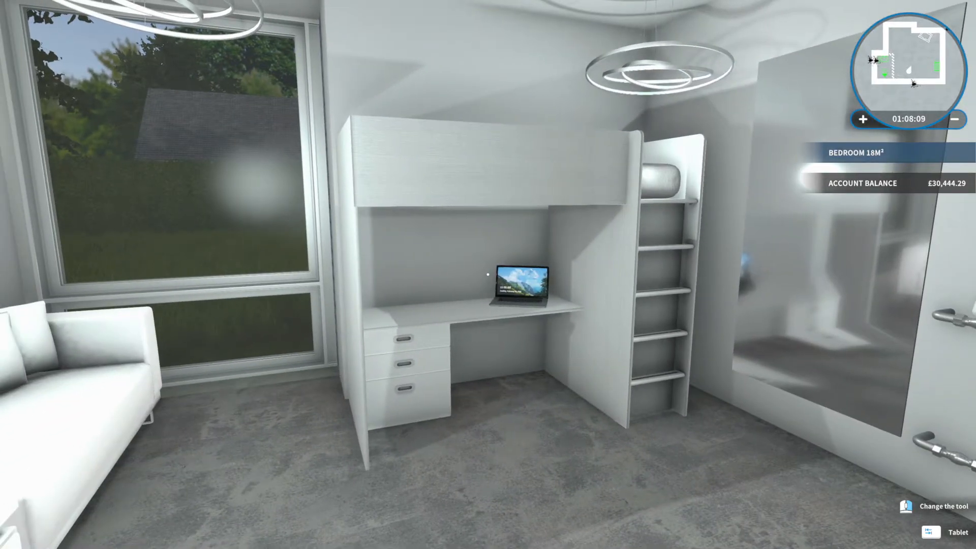
{"action": "mouse_move", "coordinate": [486, 288]}
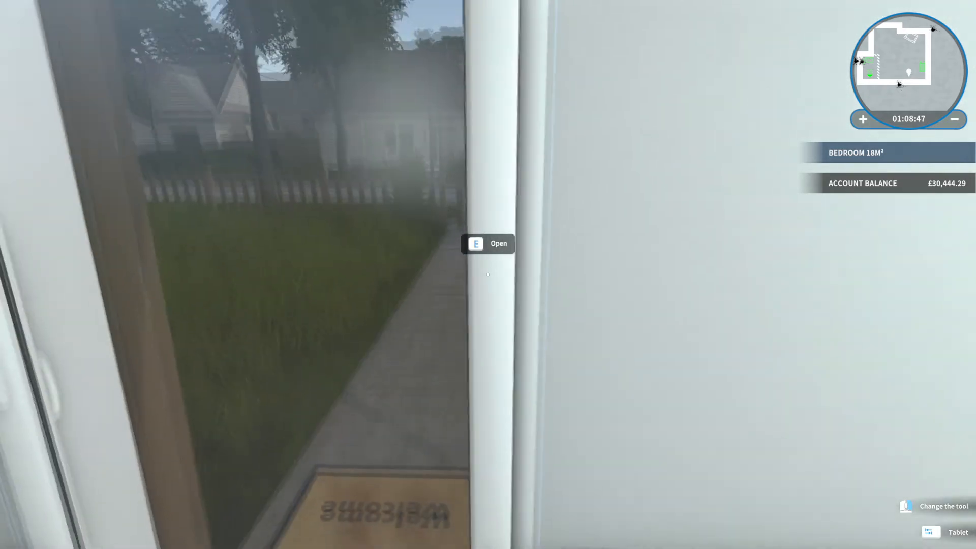
Open the front door to leave the furnished house
{"action": "key", "text": "e"}
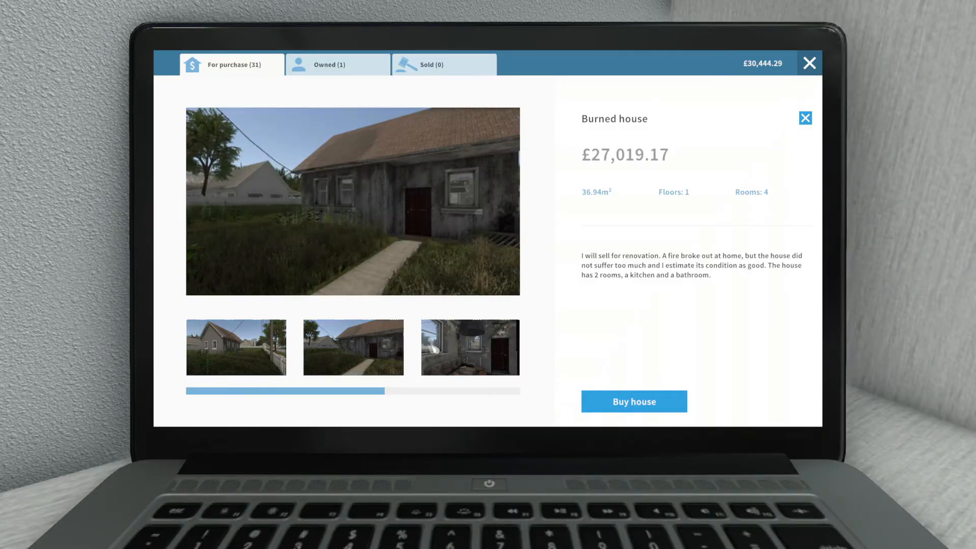
Review the Burned house photos and buy it for £27,019.17
{"action": "left_click", "coordinate": [354, 348]}
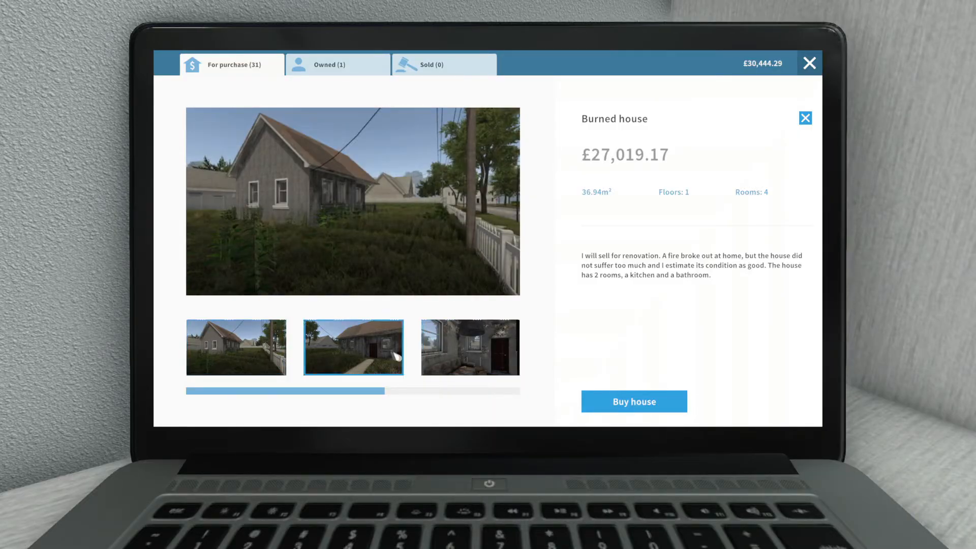
{"action": "left_click", "coordinate": [470, 347]}
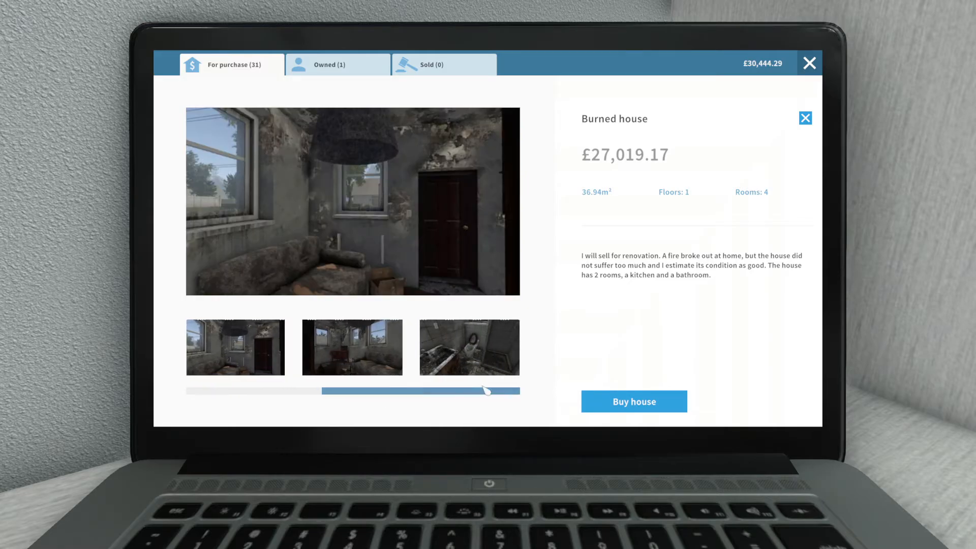
{"action": "left_click", "coordinate": [236, 348]}
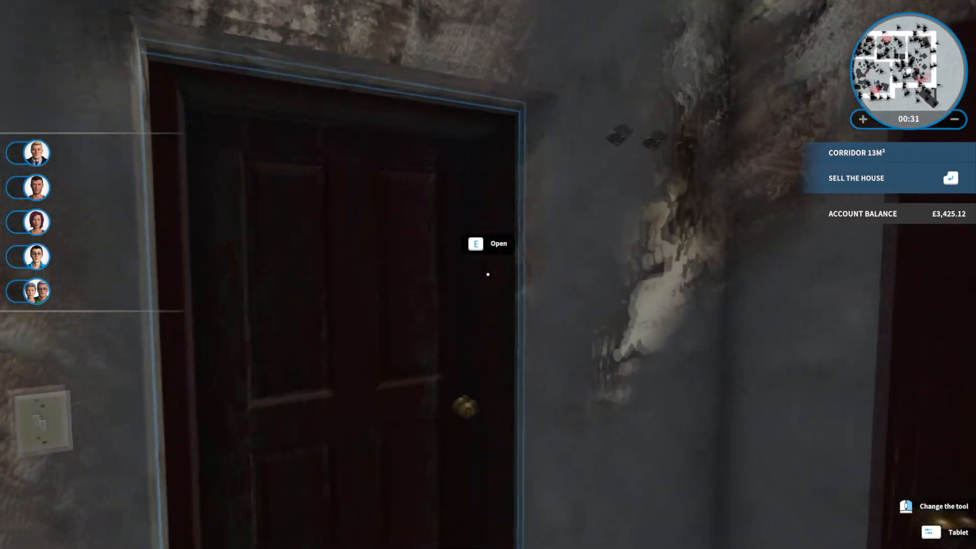
Open the bedroom door off the soot-covered corridor
{"action": "key", "text": "e"}
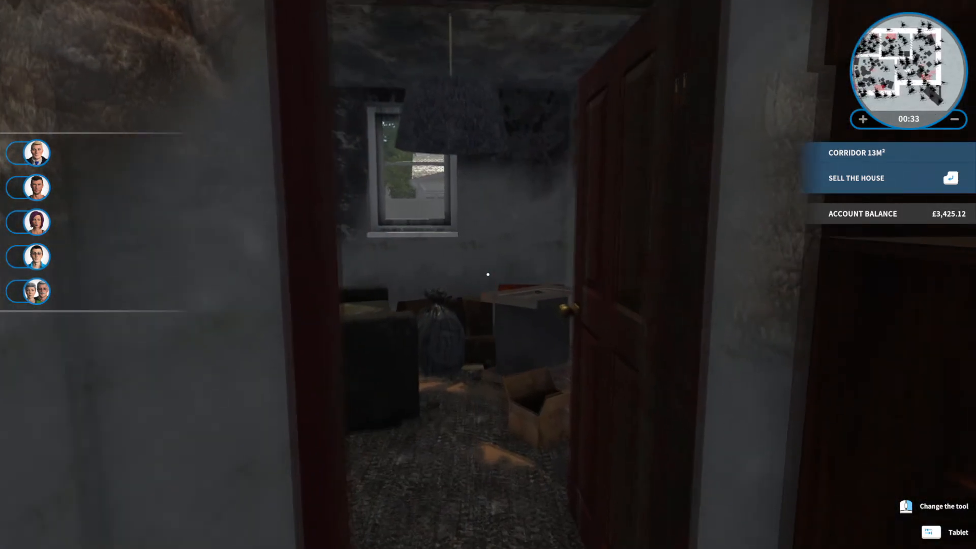
{"action": "mouse_move", "coordinate": [487, 272]}
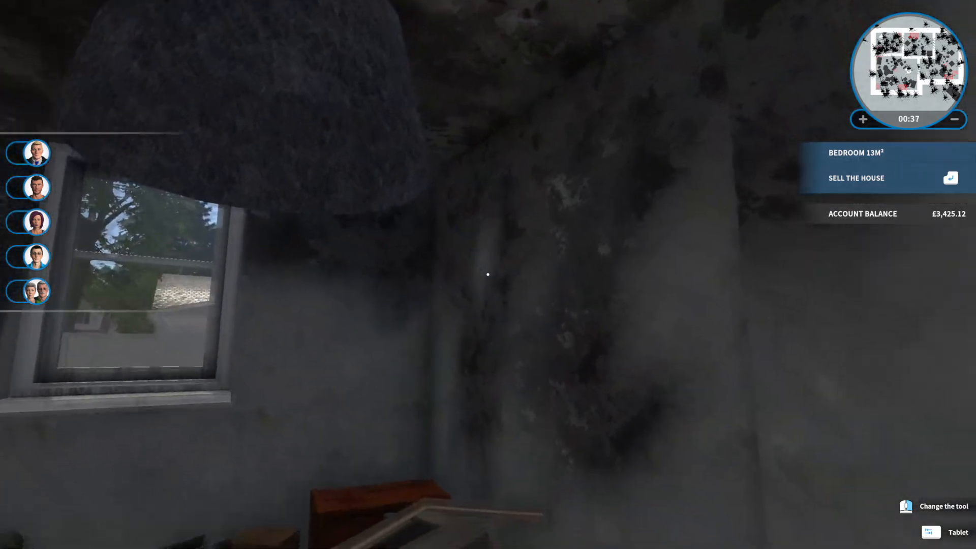
{"action": "mouse_move", "coordinate": [485, 274]}
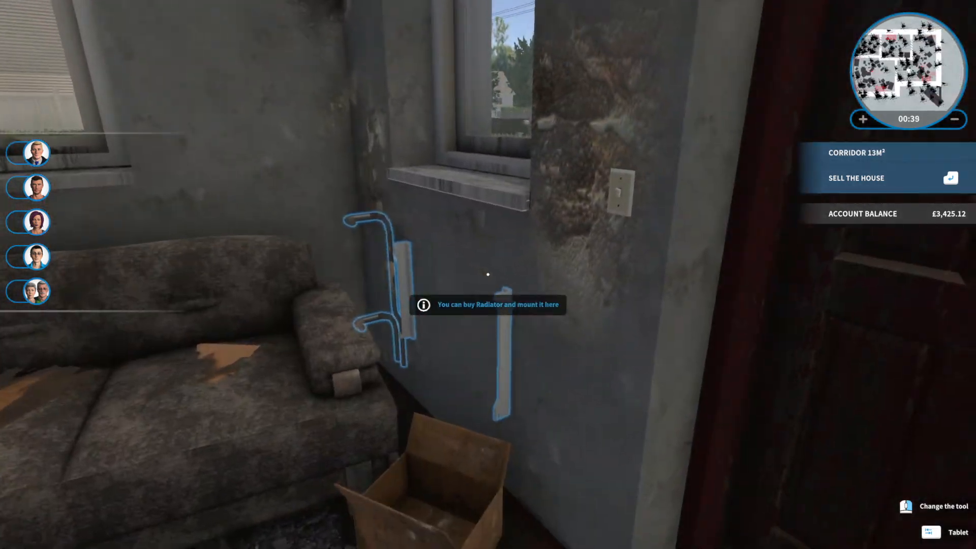